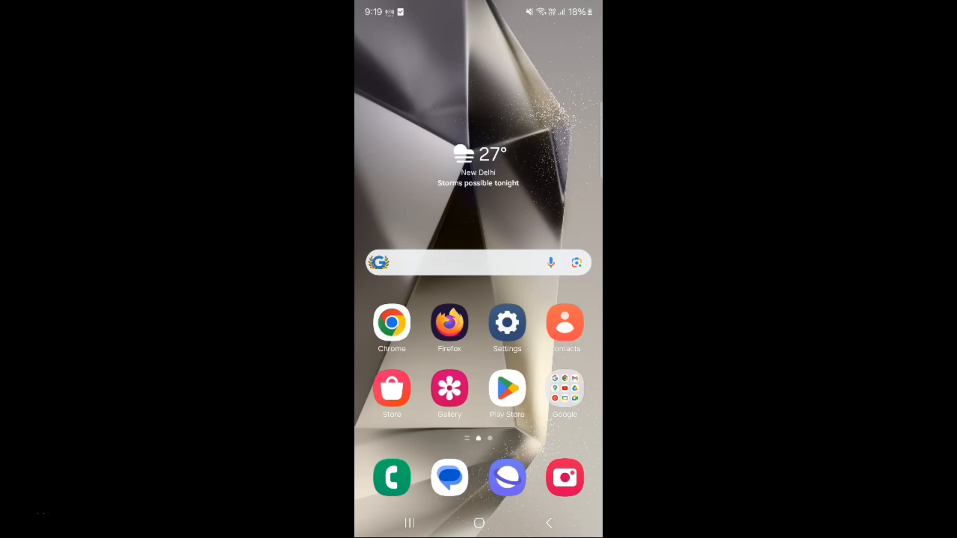
mouse_move(529, 172)
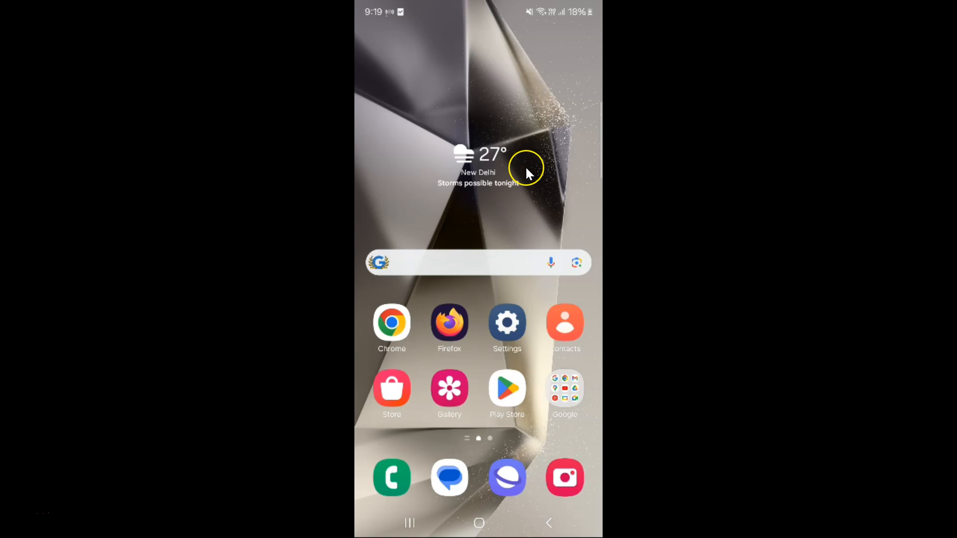
mouse_move(528, 176)
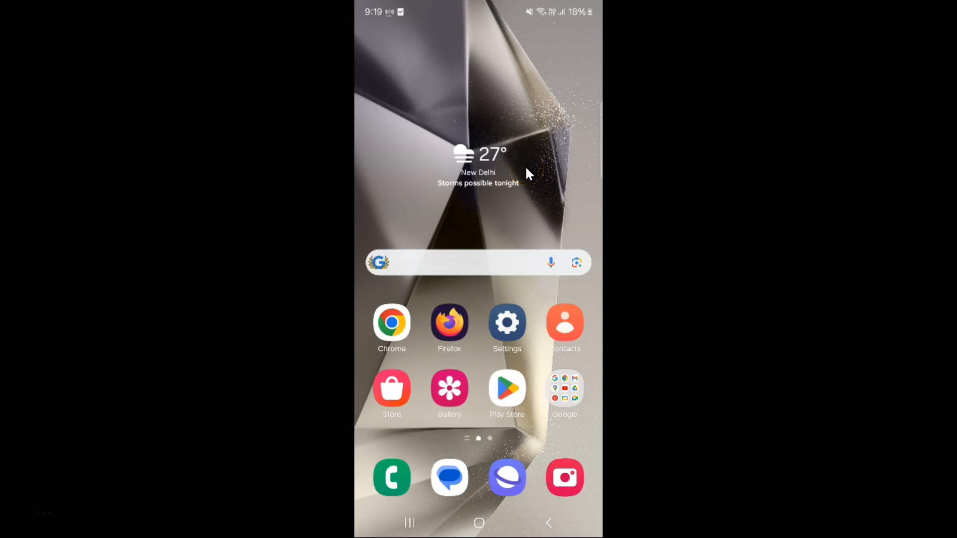
mouse_move(472, 219)
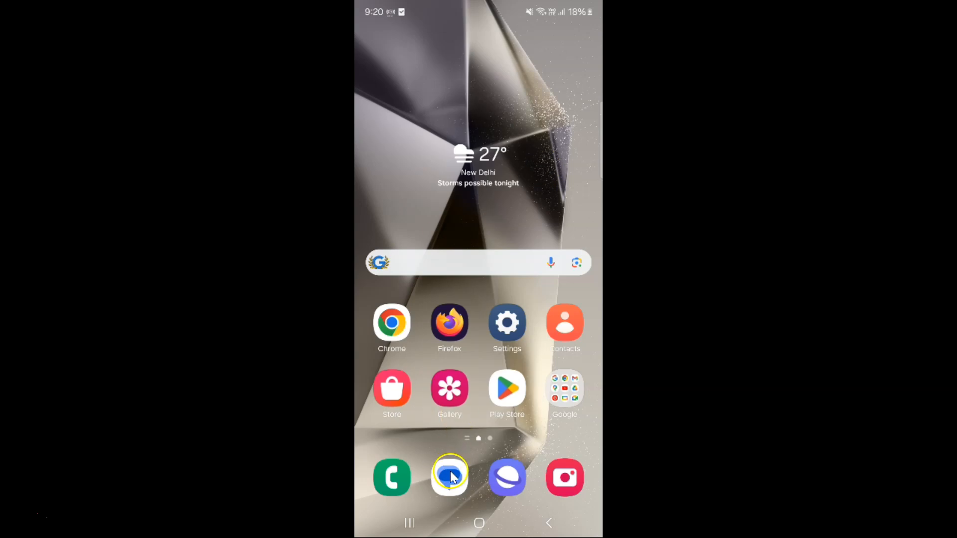
Step: Launch Google Messages and reach its Settings screen from the profile icon menu
left_click(450, 478)
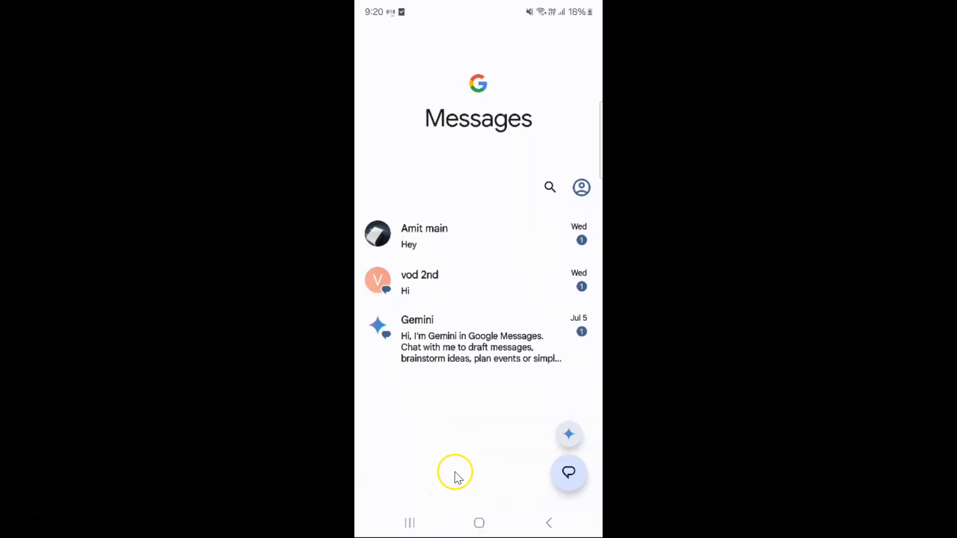
mouse_move(529, 263)
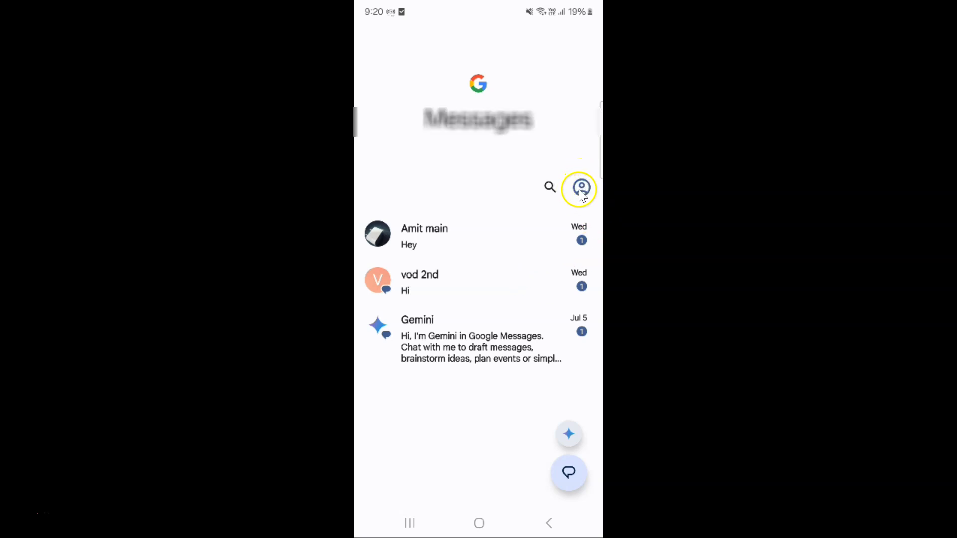
left_click(579, 187)
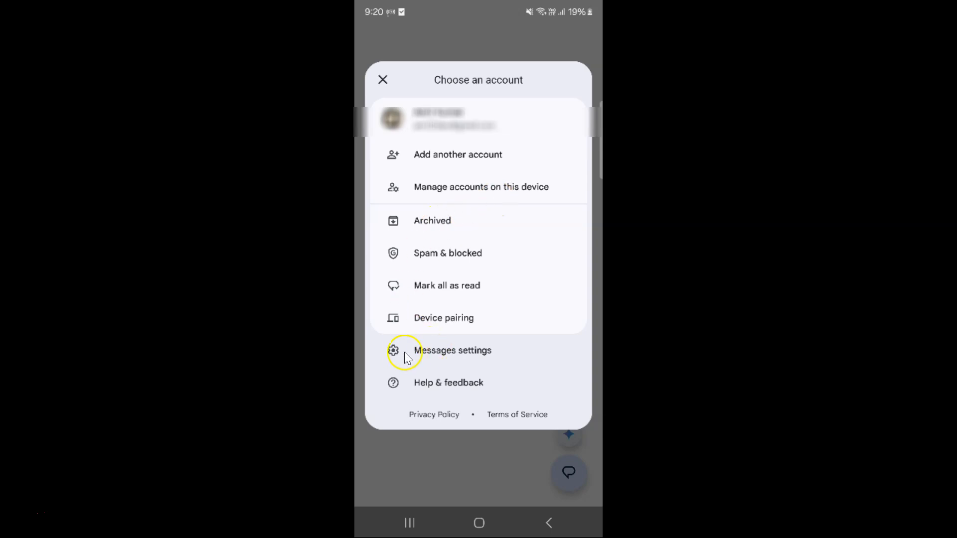
mouse_move(481, 352)
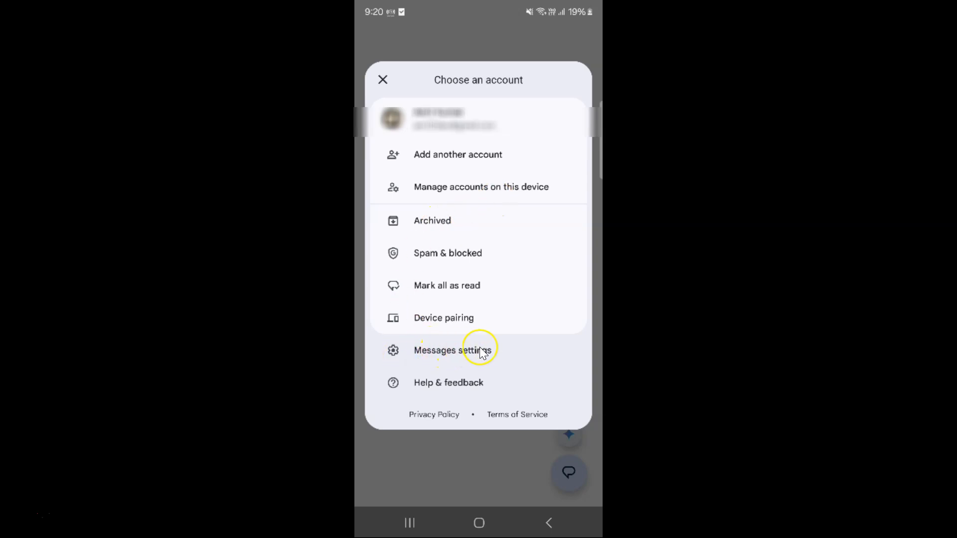
left_click(450, 349)
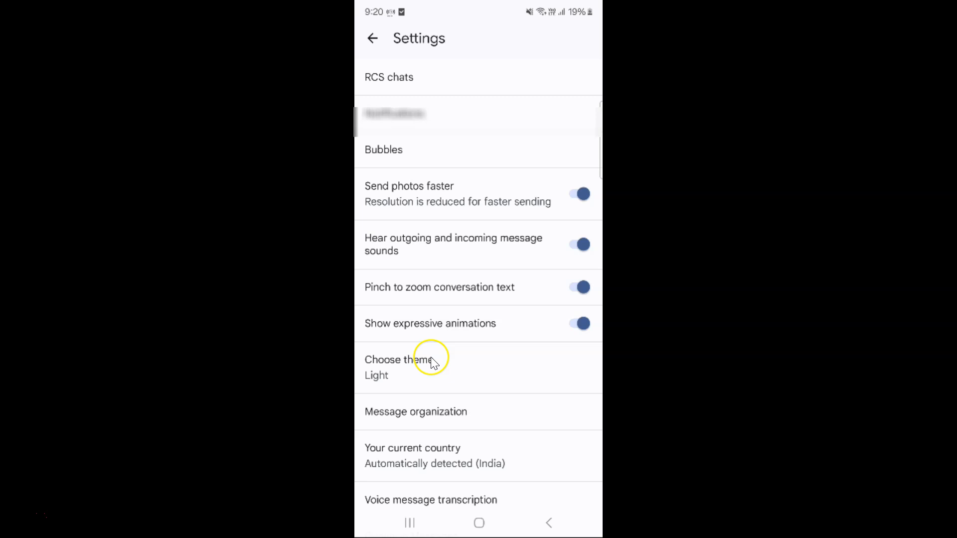
mouse_move(396, 366)
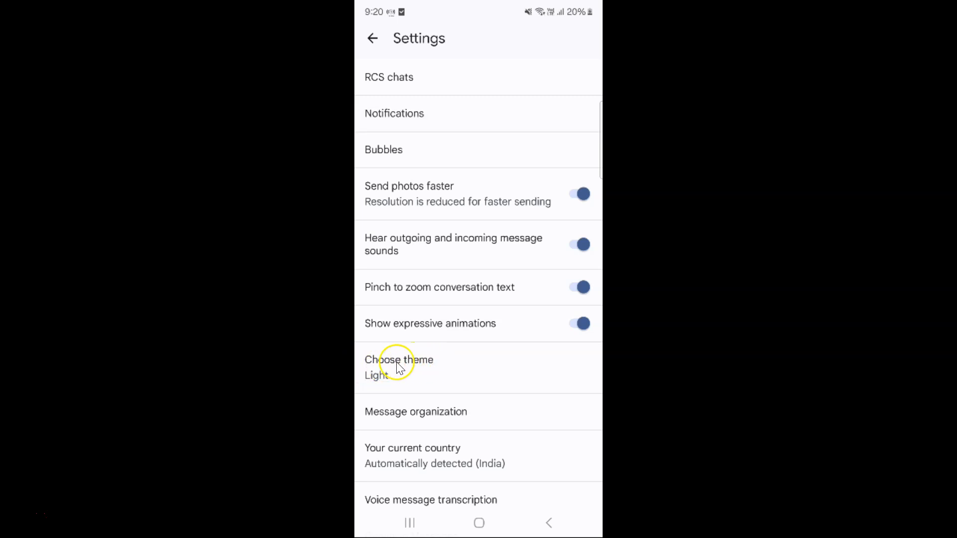
mouse_move(417, 358)
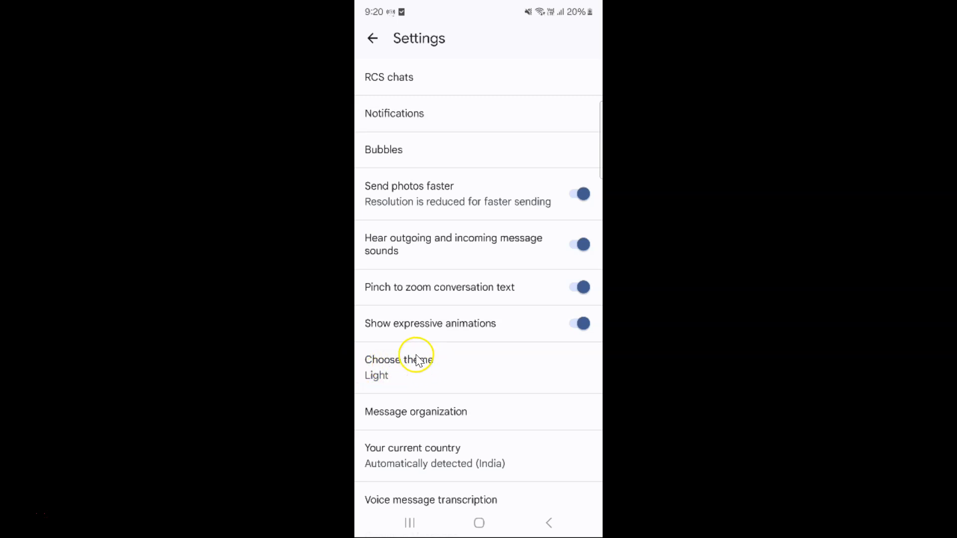
Step: Change the app theme from Light to Dark in Choose theme and confirm with OK
left_click(398, 366)
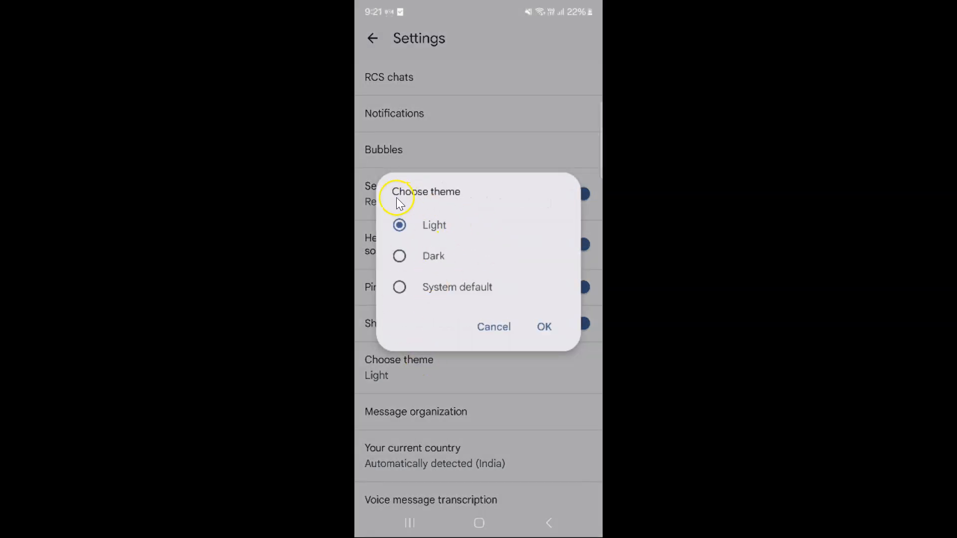
mouse_move(445, 288)
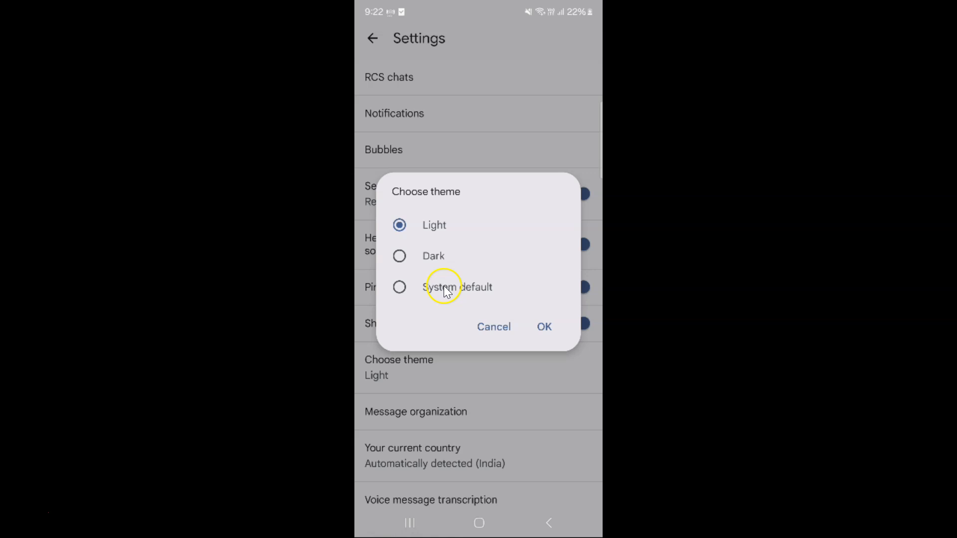
mouse_move(460, 253)
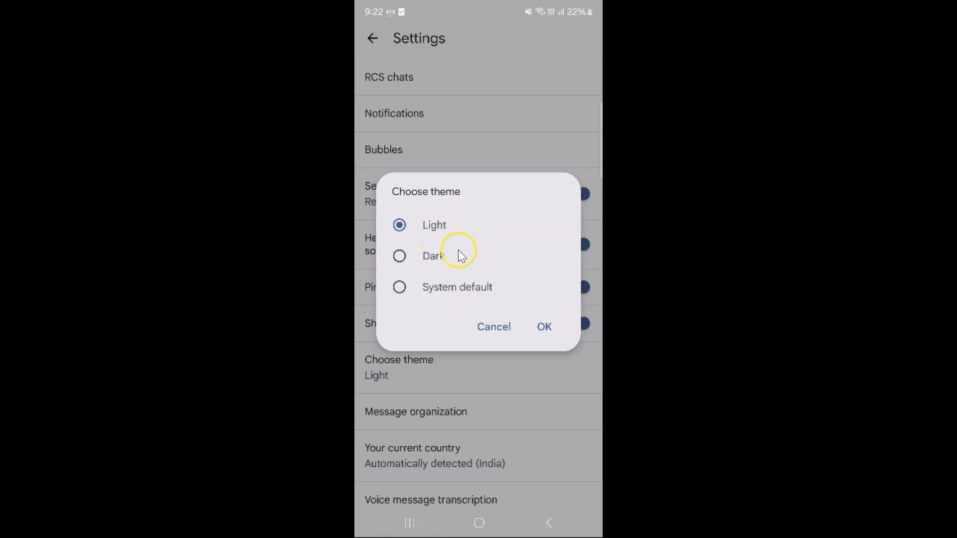
mouse_move(430, 262)
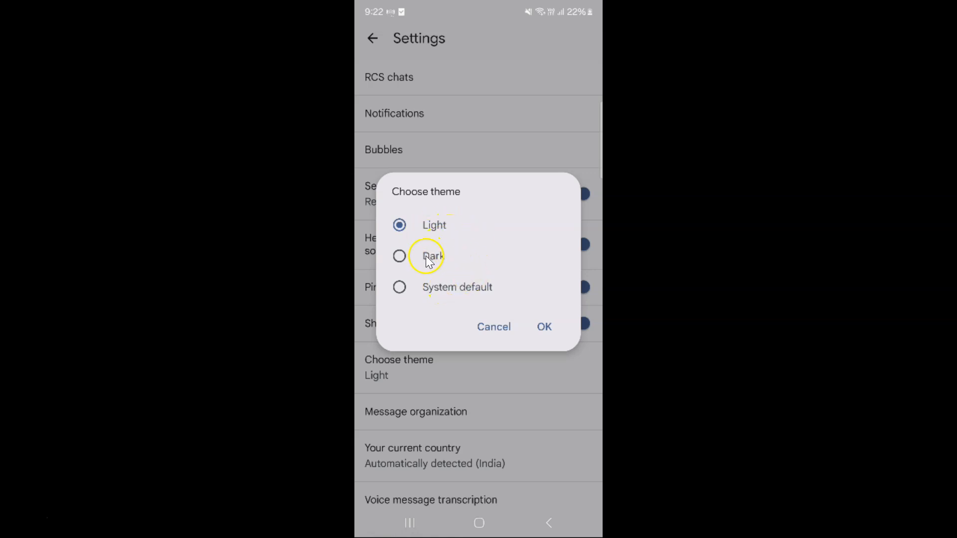
mouse_move(491, 290)
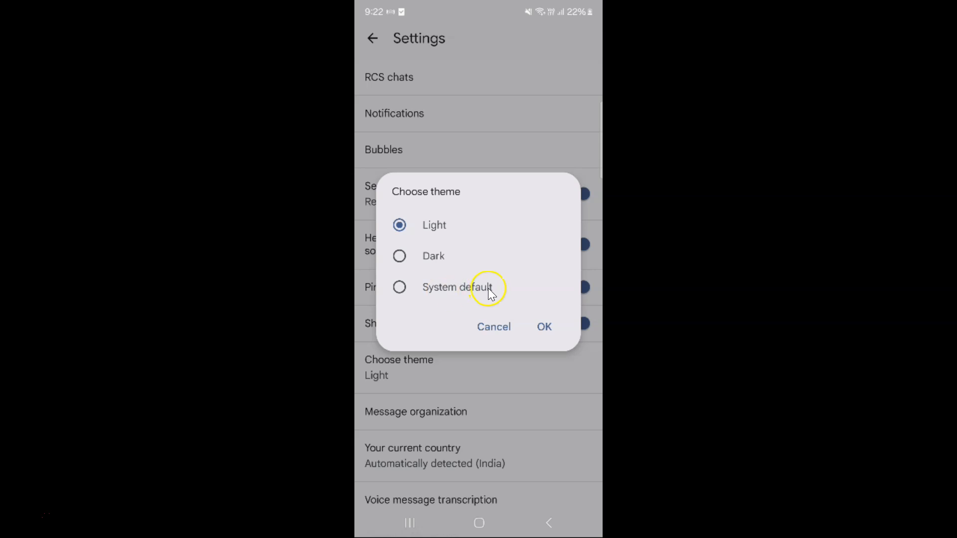
mouse_move(407, 256)
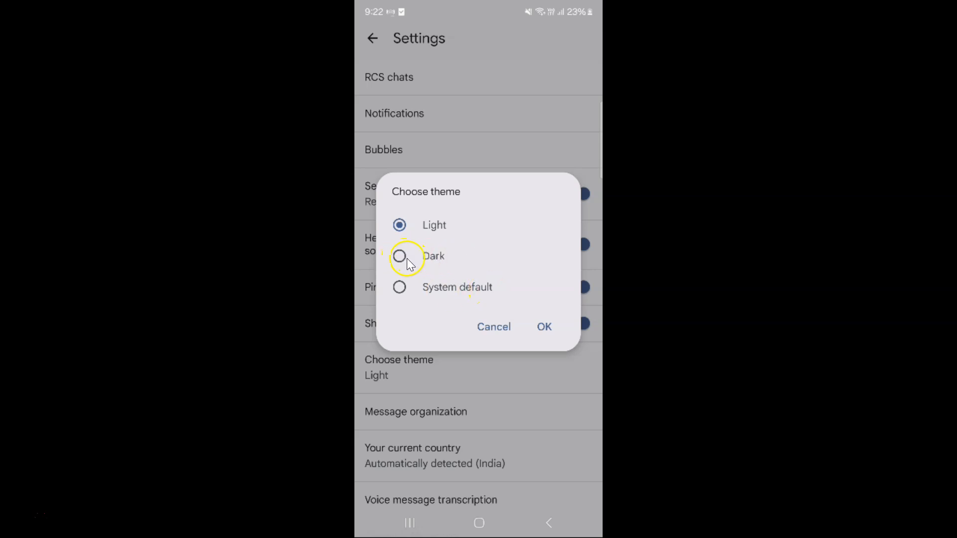
left_click(398, 256)
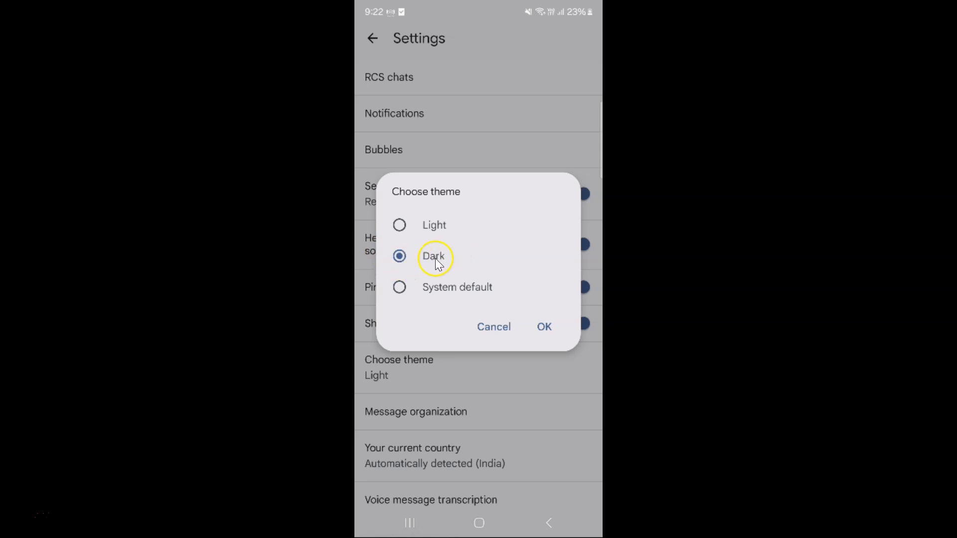
mouse_move(542, 327)
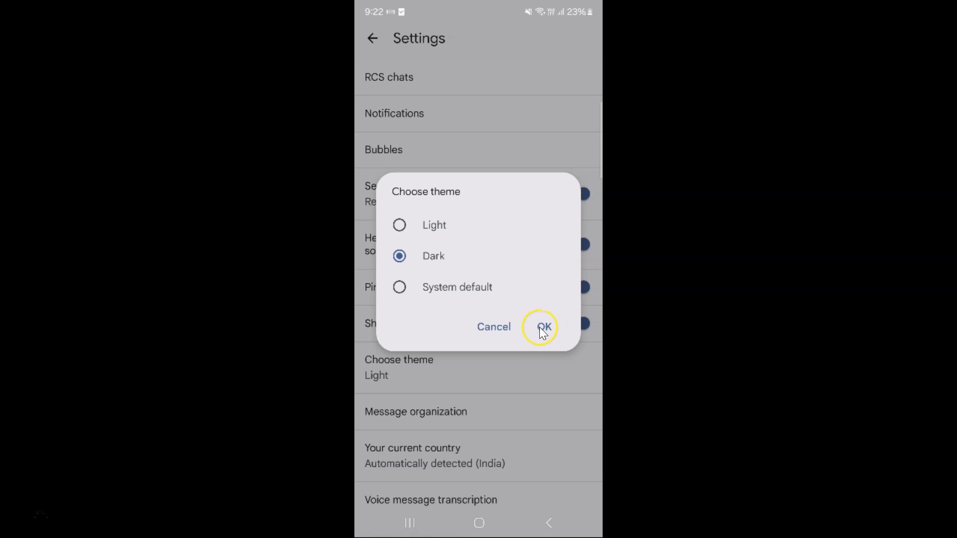
left_click(543, 327)
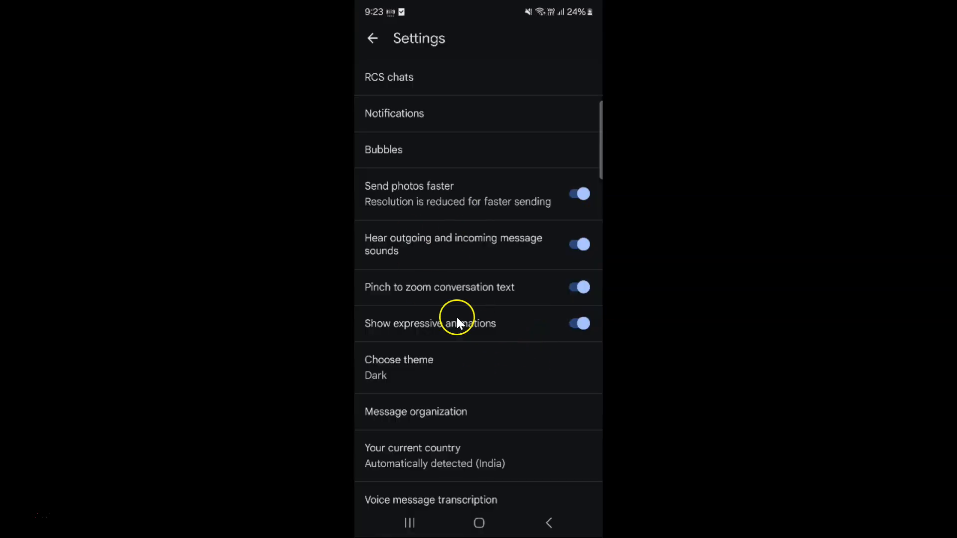
mouse_move(444, 305)
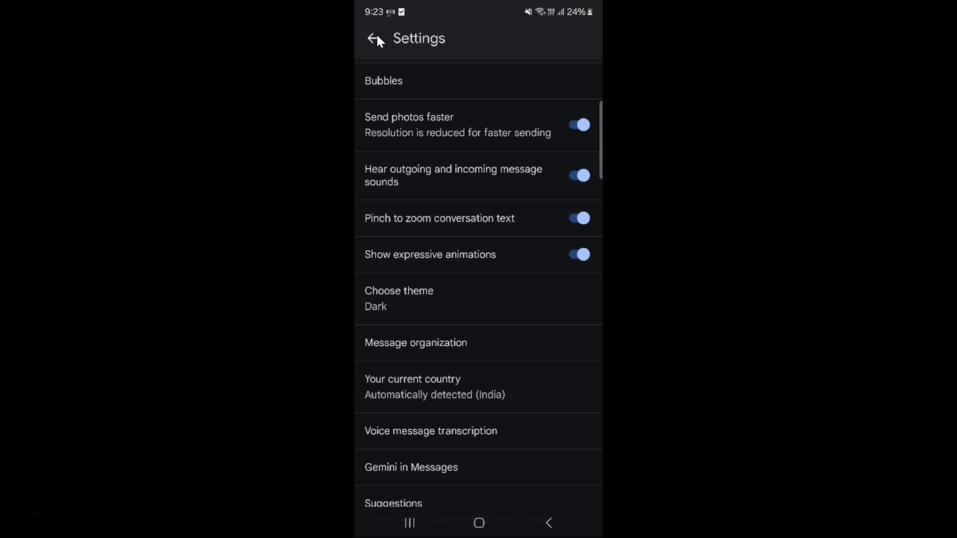
Step: Go back from Settings to the conversation list, now shown in dark mode
left_click(373, 39)
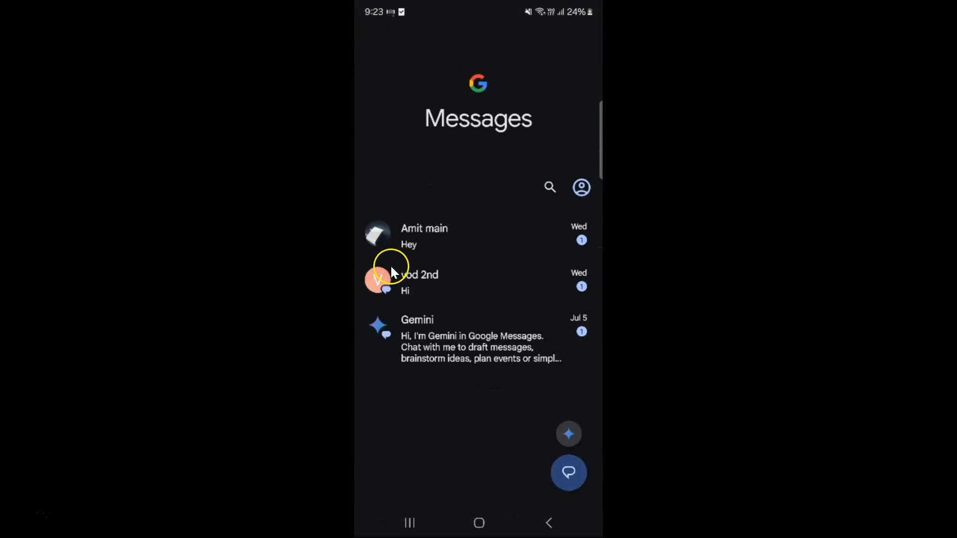
mouse_move(540, 186)
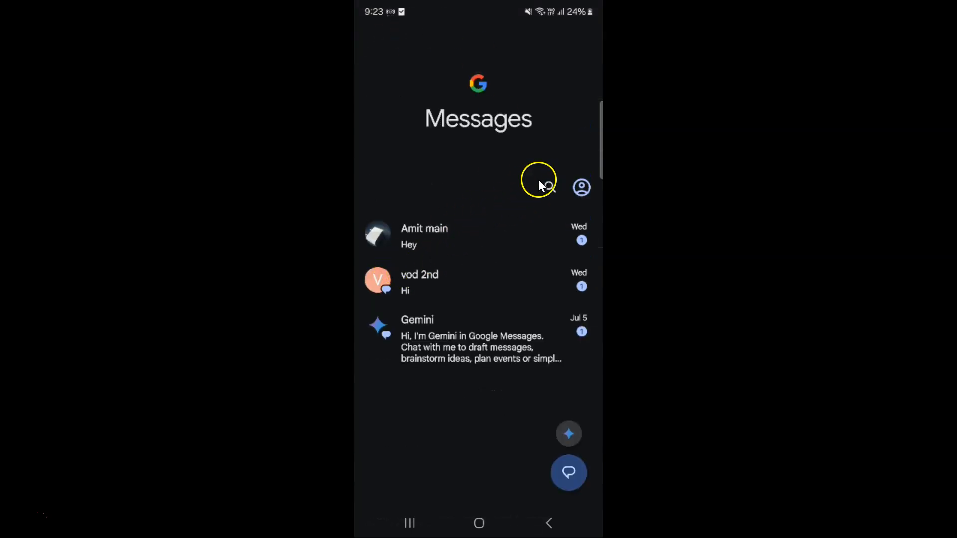
mouse_move(524, 235)
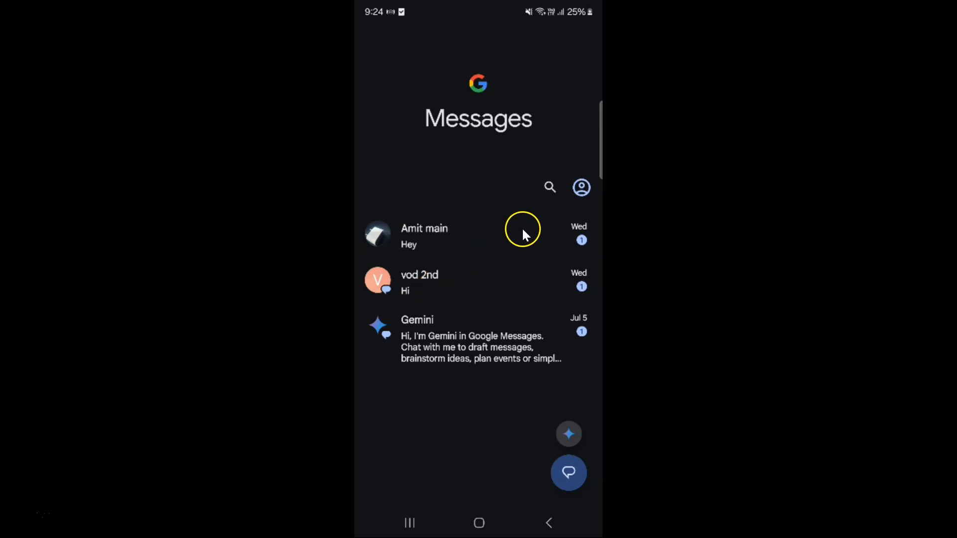
mouse_move(516, 264)
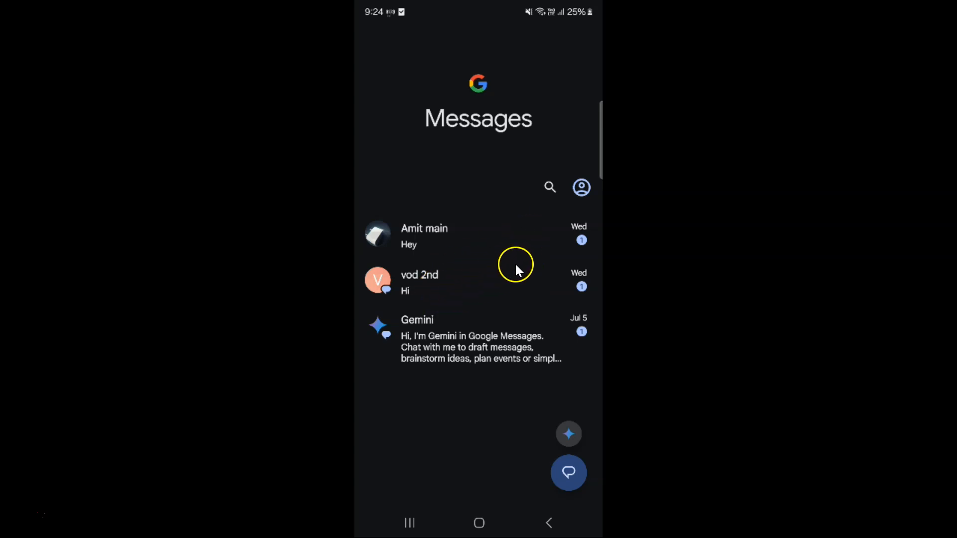
mouse_move(407, 522)
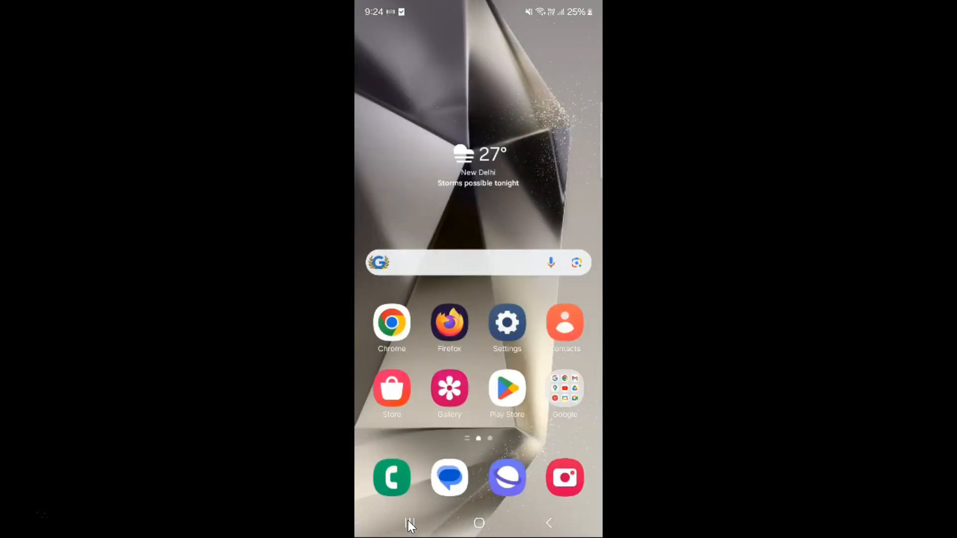
mouse_move(510, 231)
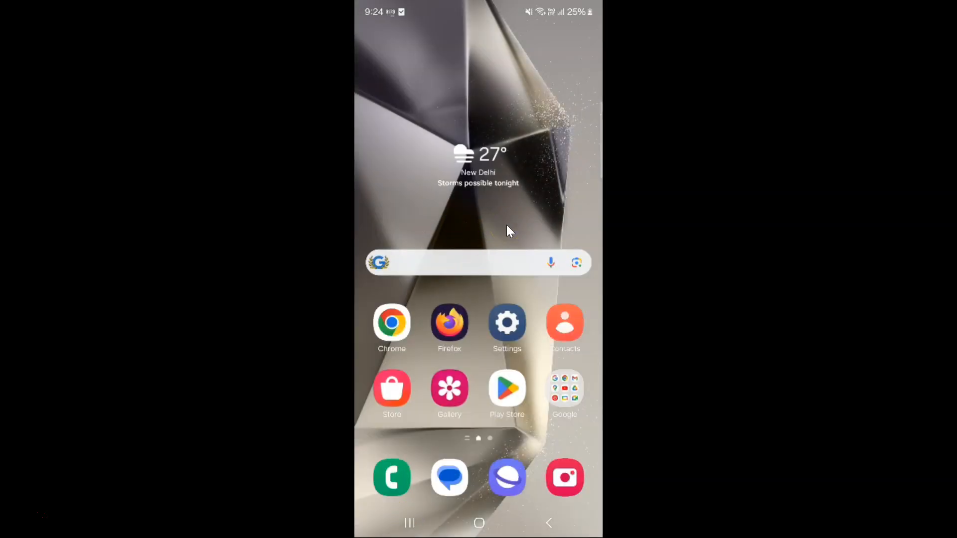